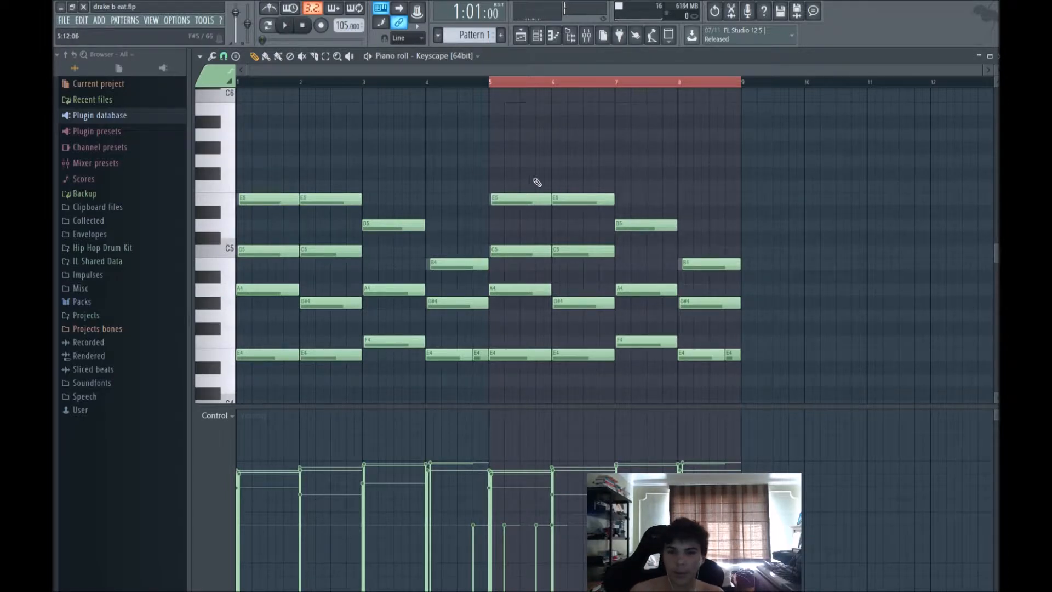
Play the Keyscape chord progression from the start and scroll through it.
left_click(253, 56)
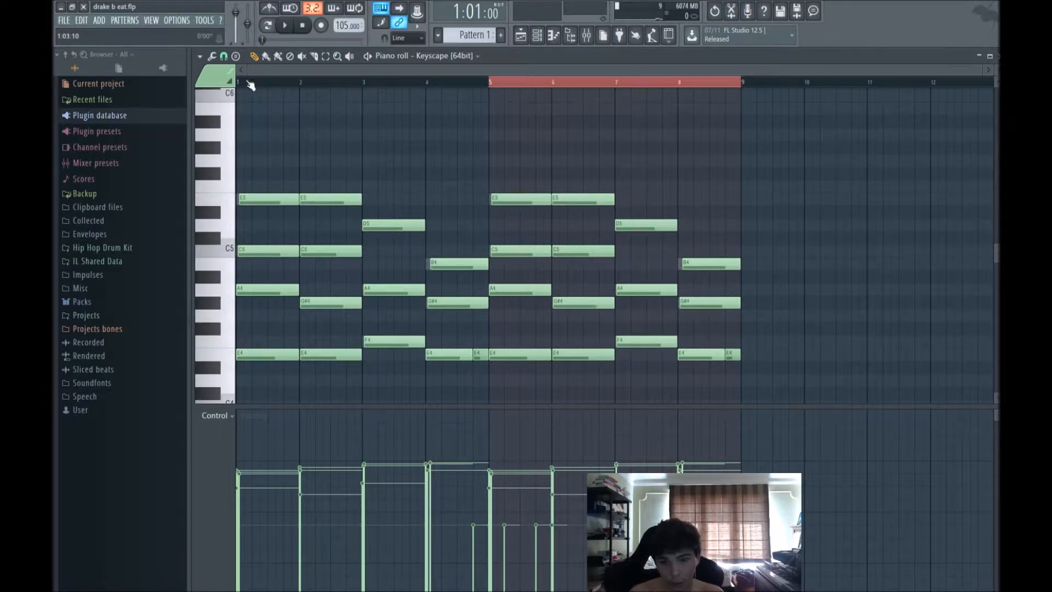
left_click(285, 25)
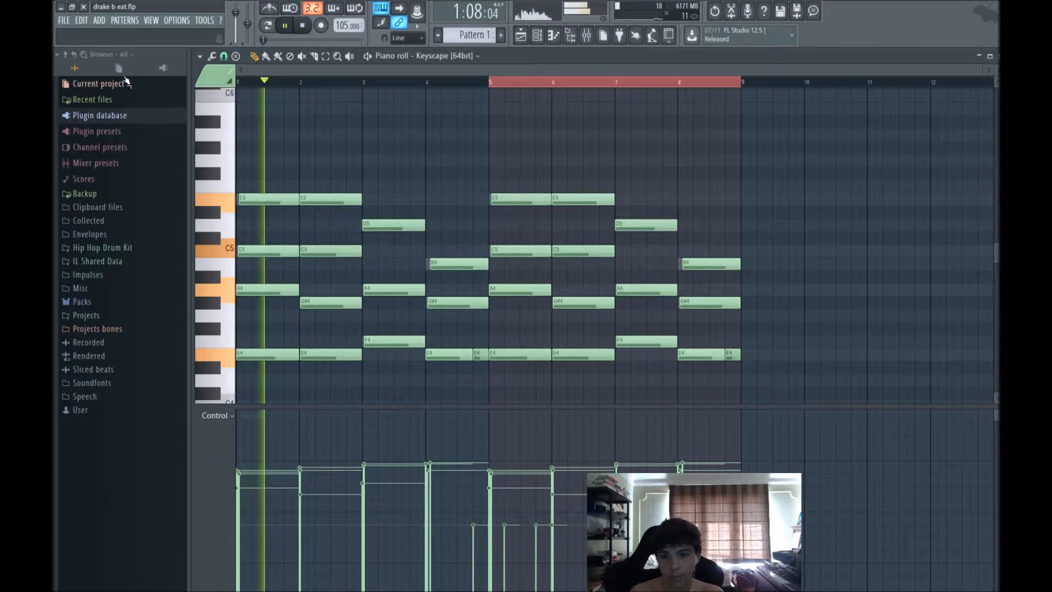
left_click(284, 25)
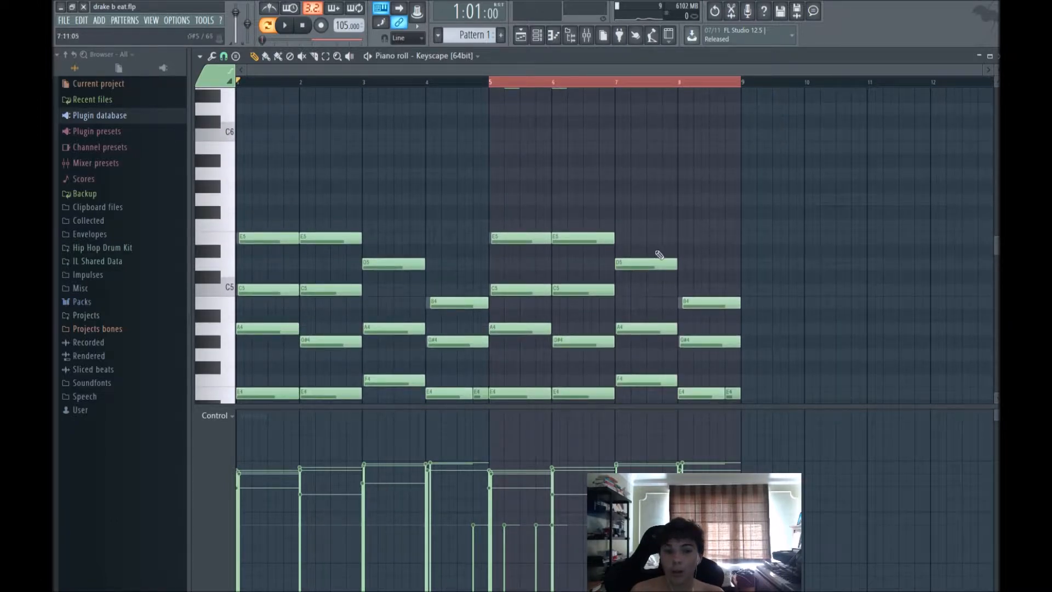
scroll("down", 3)
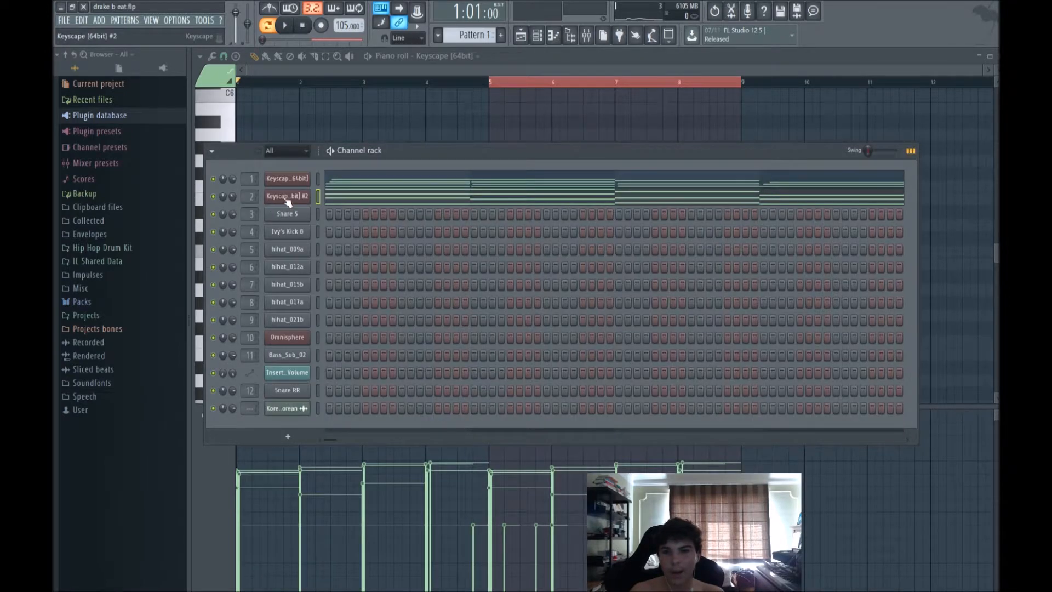
Check the second Keyscape instrument's sound and close the channel overview.
double_click(287, 196)
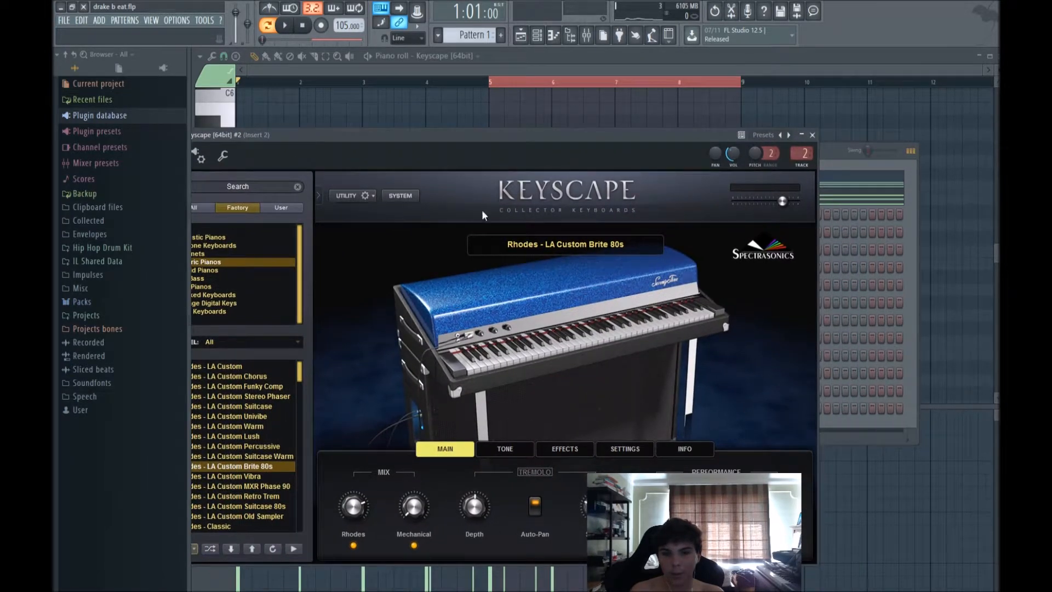
left_click(811, 135)
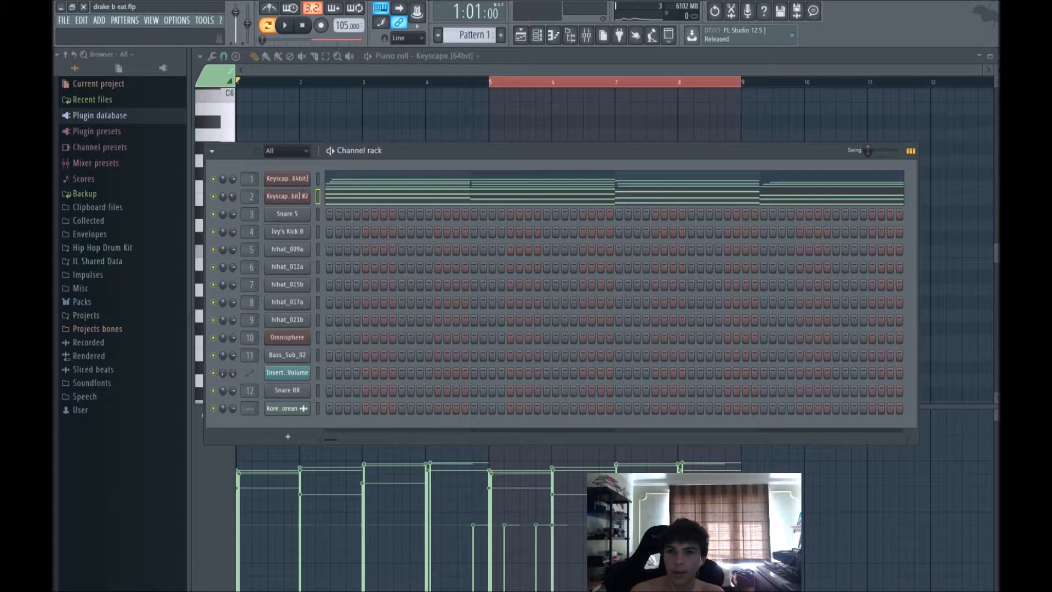
left_click(313, 56)
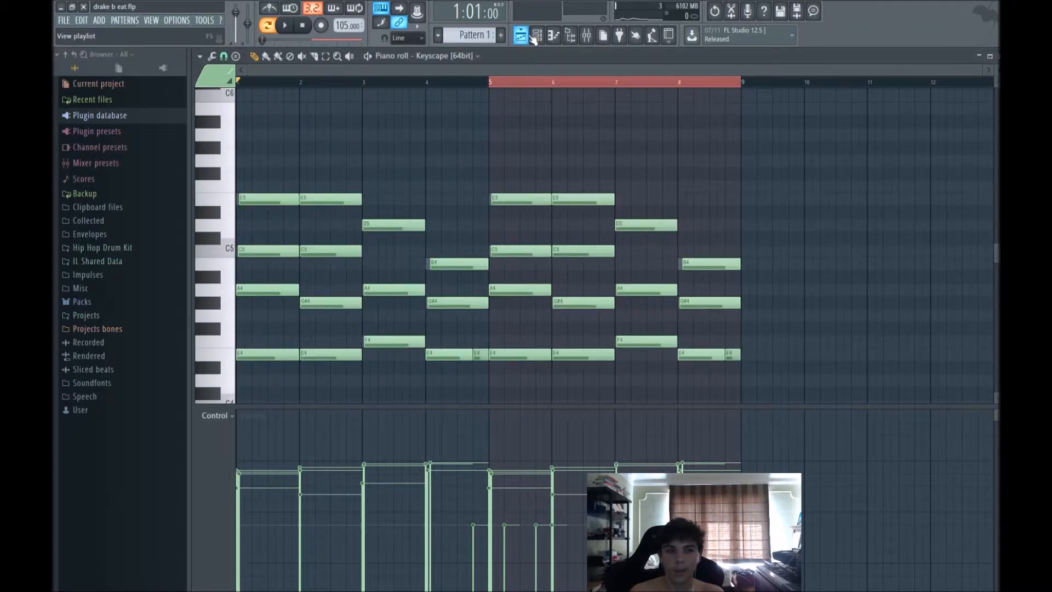
Show the song arrangement of Patterns 1–8 and play it back.
left_click(520, 35)
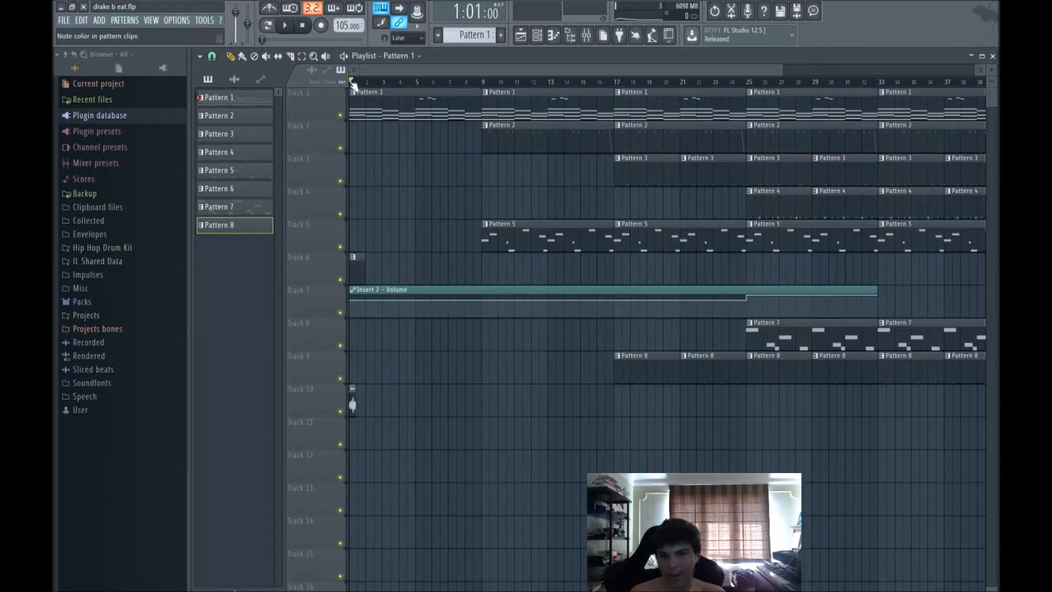
left_click(283, 25)
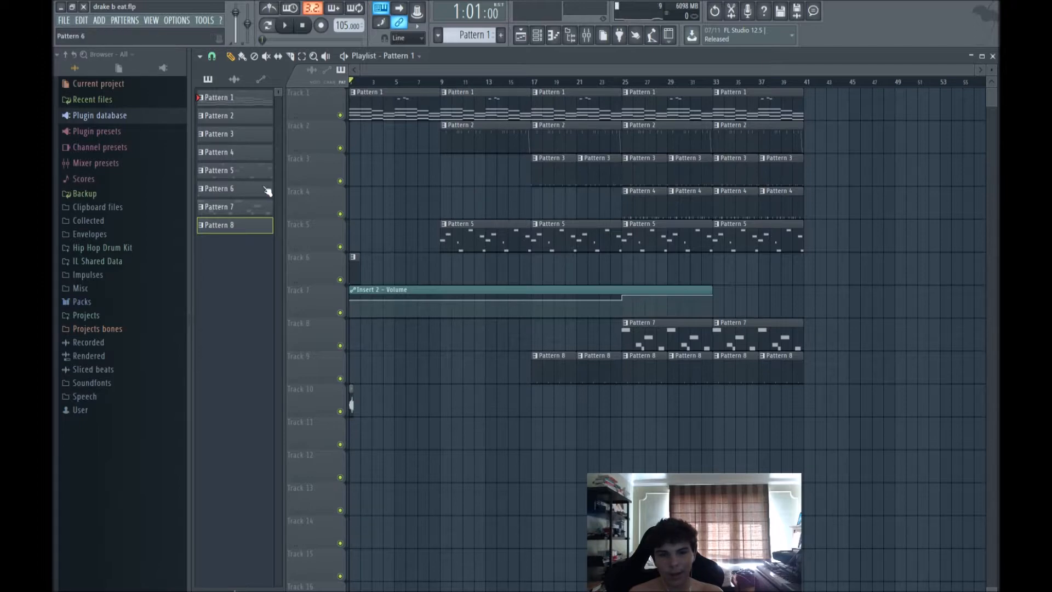
mouse_move(468, 235)
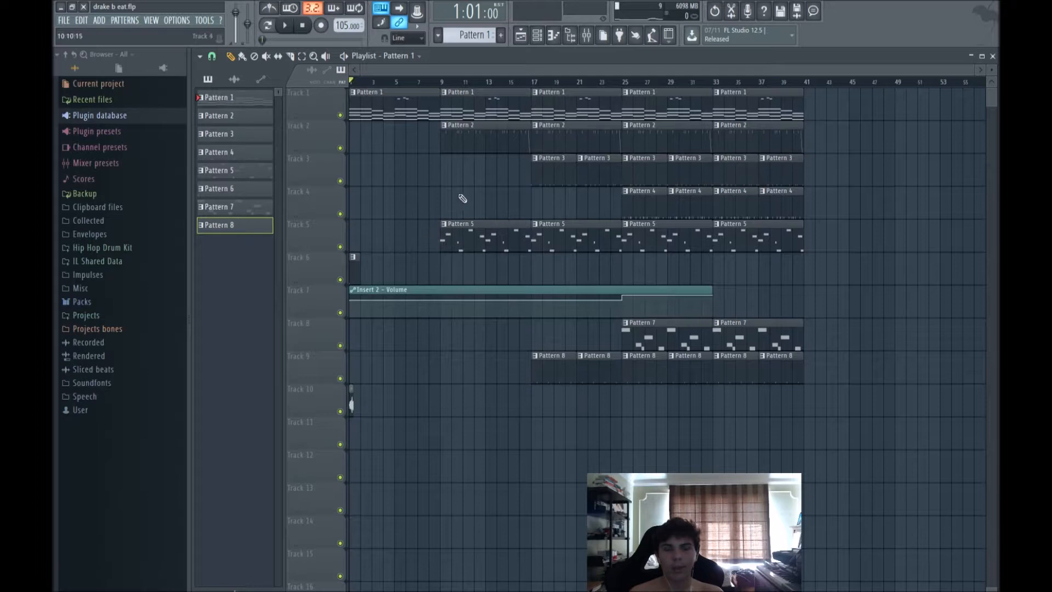
mouse_move(491, 169)
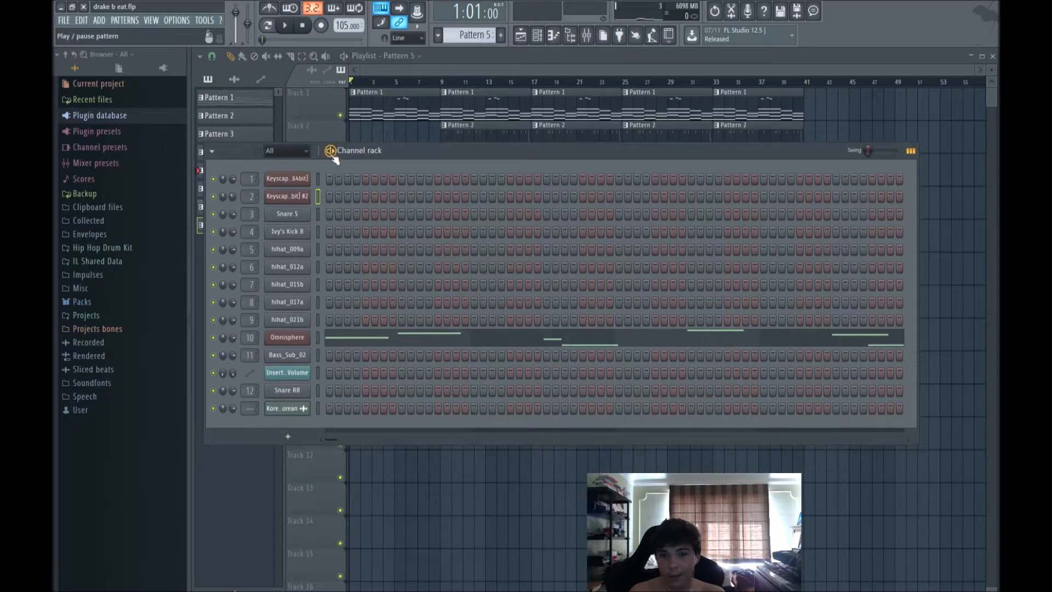
Play Pattern 5's Omnisphere melody, view its notes, and return to the playlist.
left_click(284, 26)
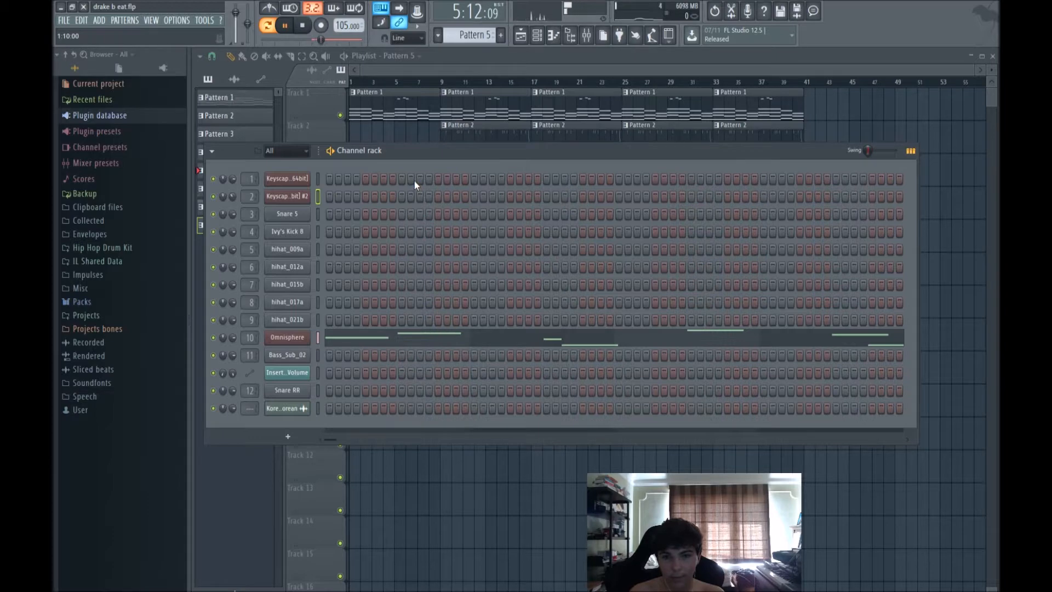
double_click(286, 337)
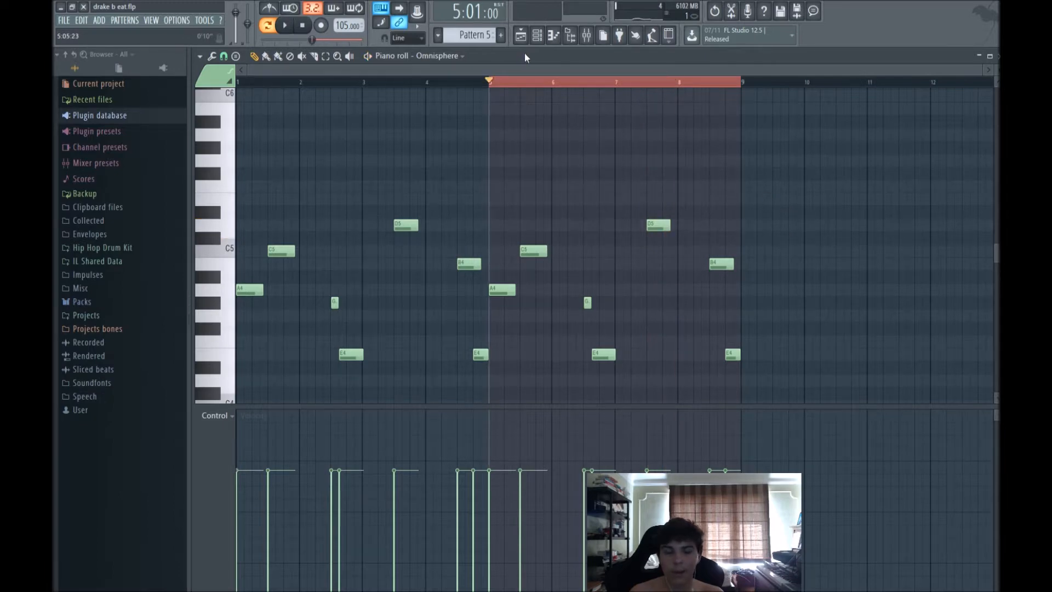
left_click(521, 35)
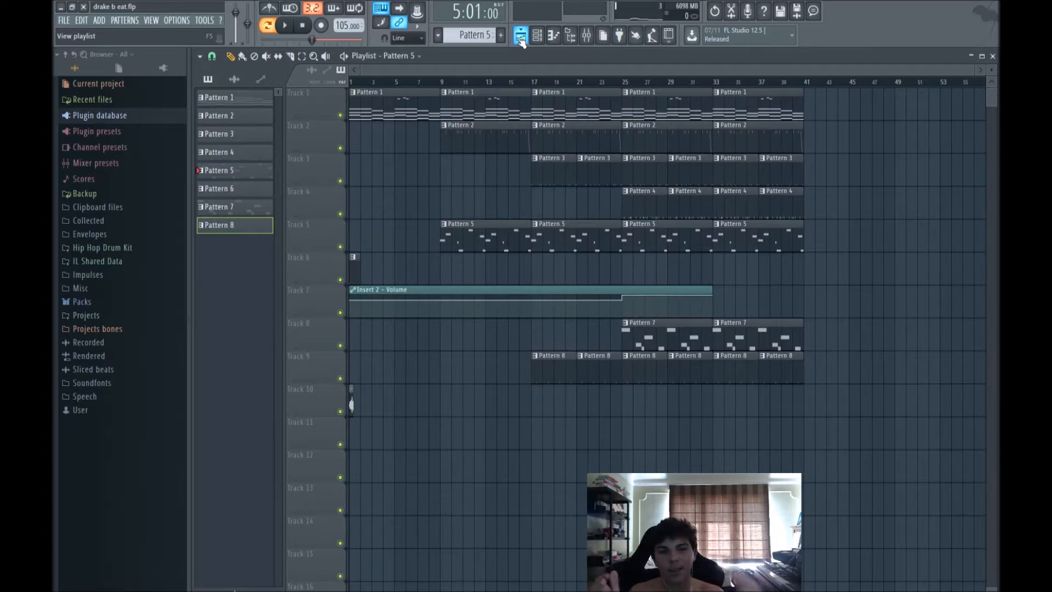
Check the mixing console, then return to the playlist to solo Tracks 2 and 3.
left_click(585, 35)
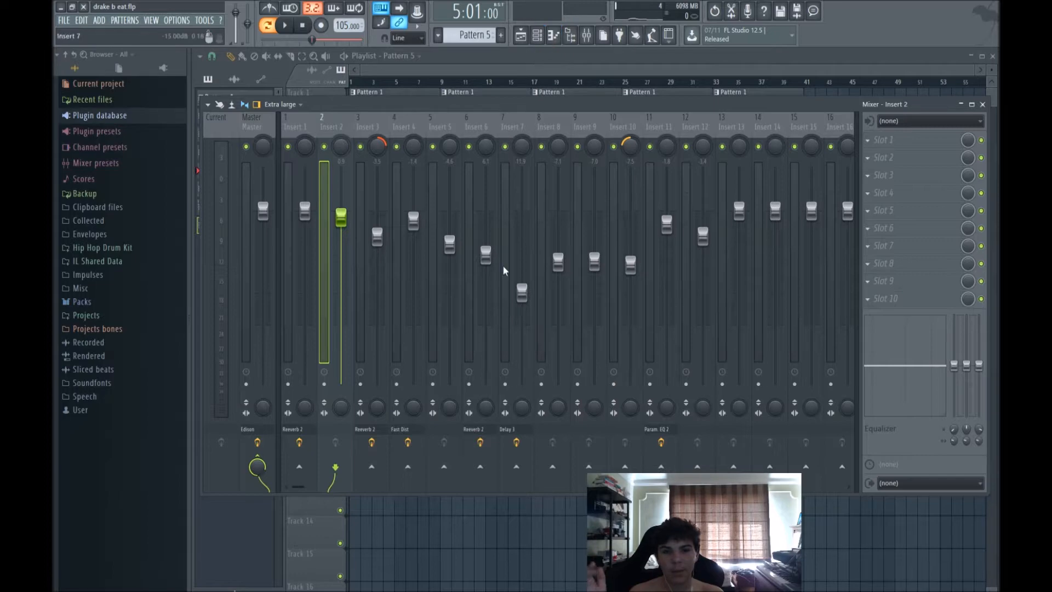
left_click(520, 35)
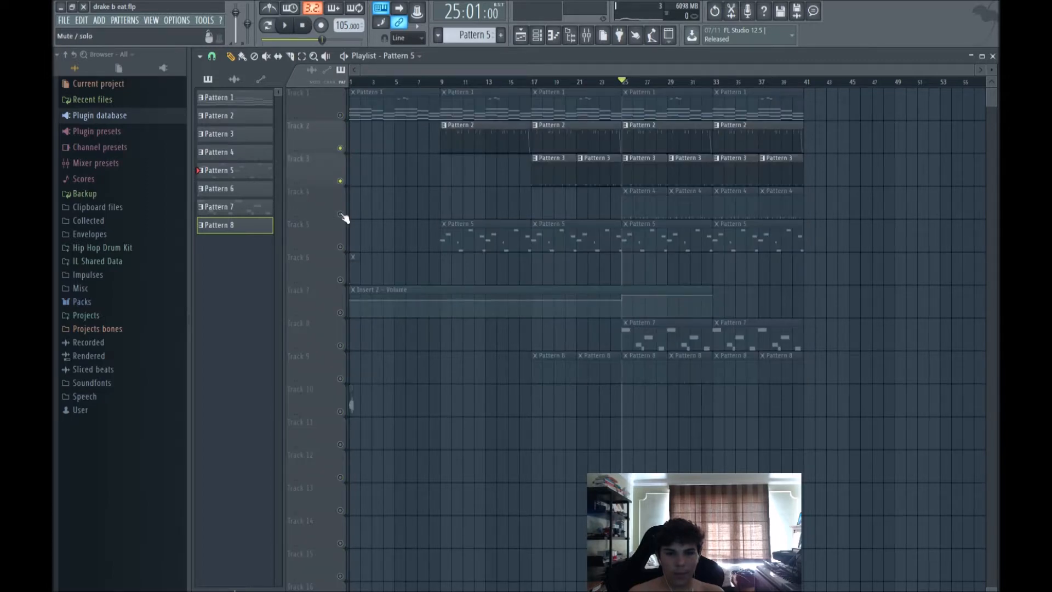
Select Pattern 4 to bring up its hihat_009a hi-hat rhythm.
left_click(530, 290)
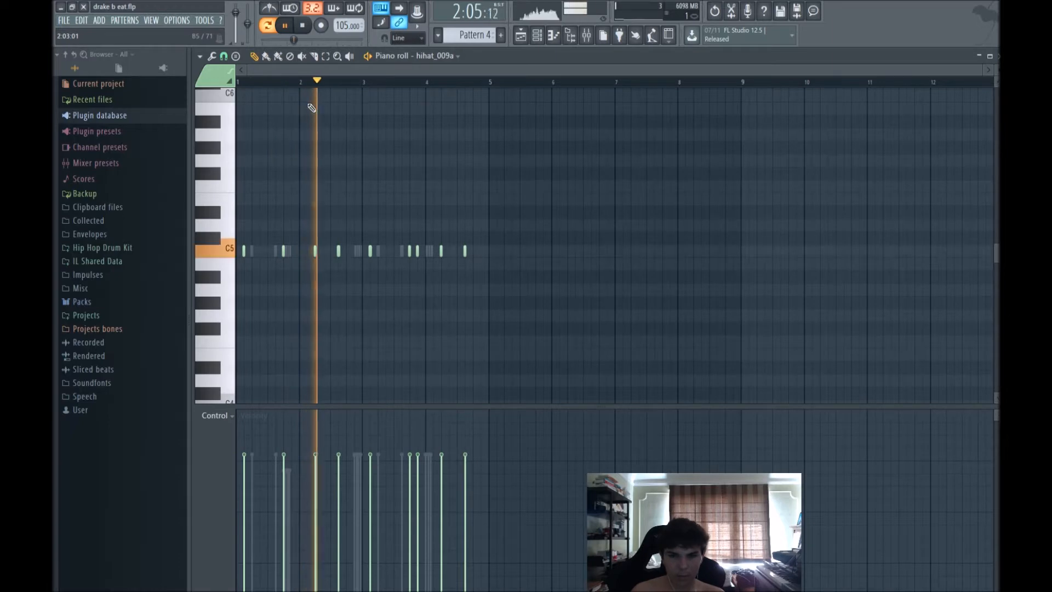
left_click(537, 35)
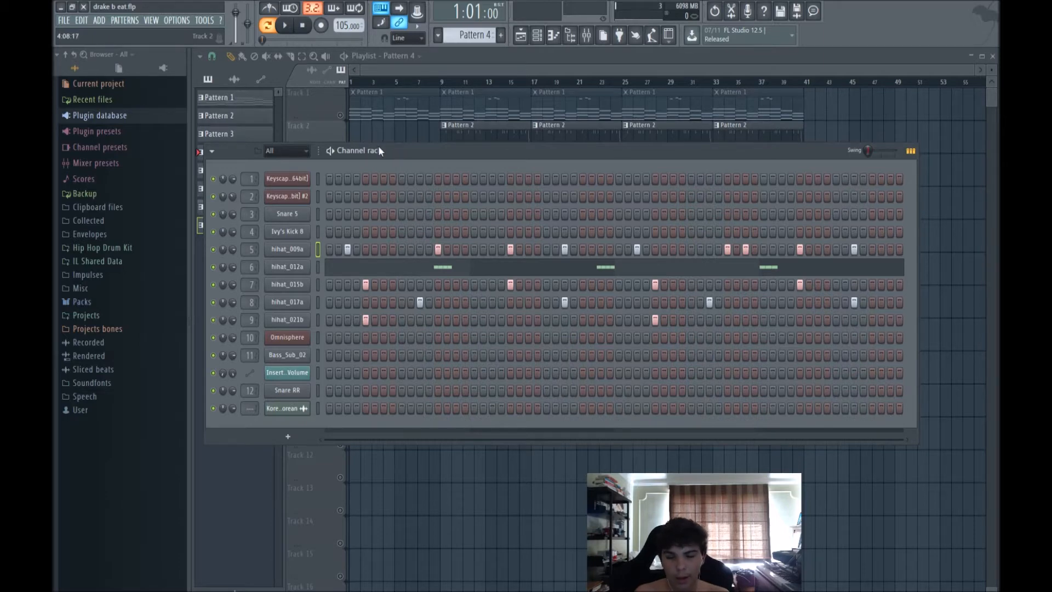
mouse_move(375, 150)
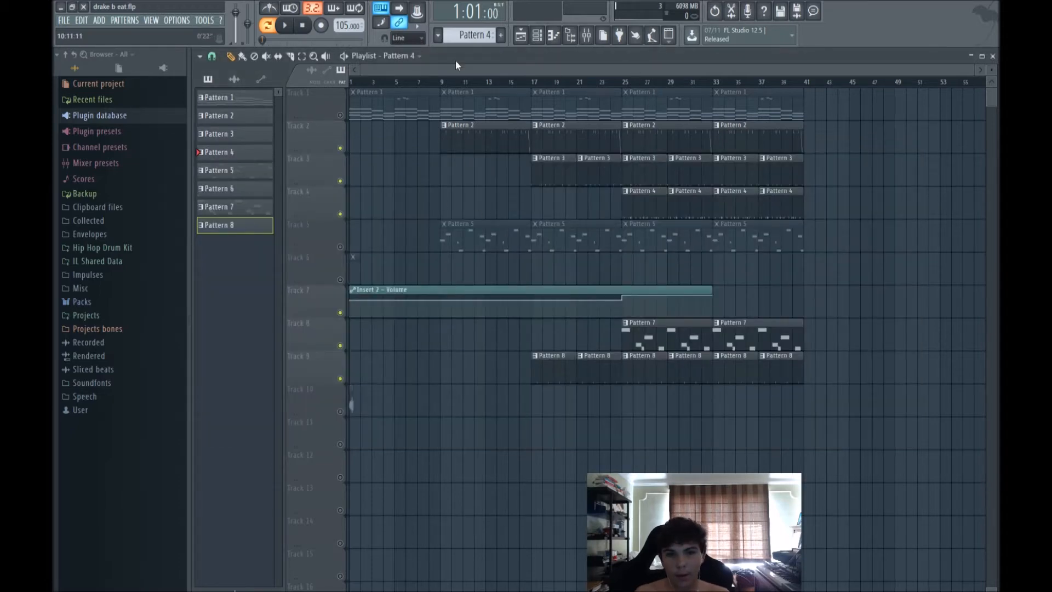
Close the channel rack and choose Pattern 7 from the pattern selector.
left_click(437, 34)
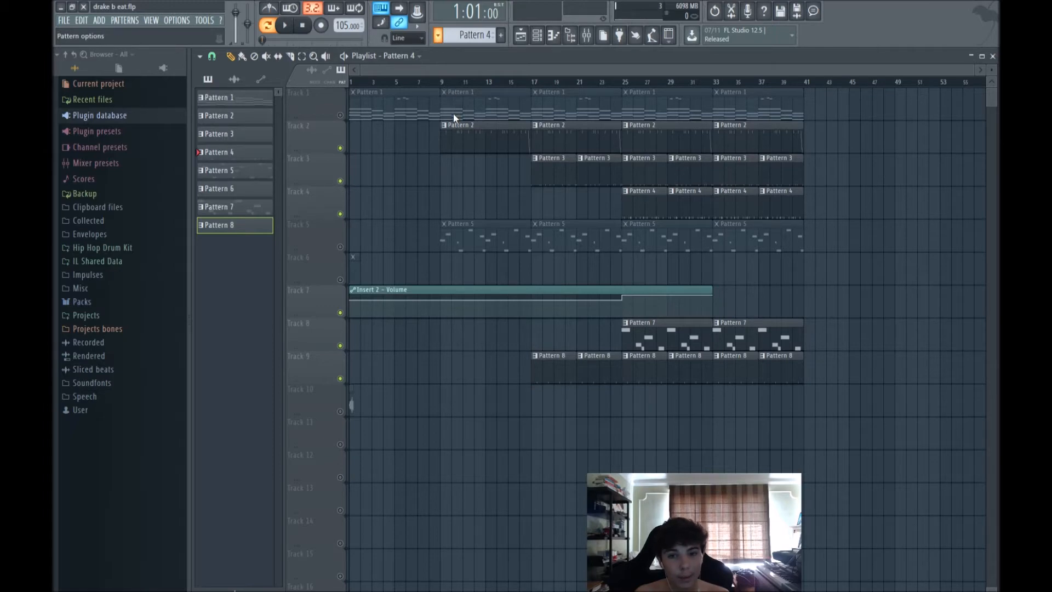
left_click(537, 35)
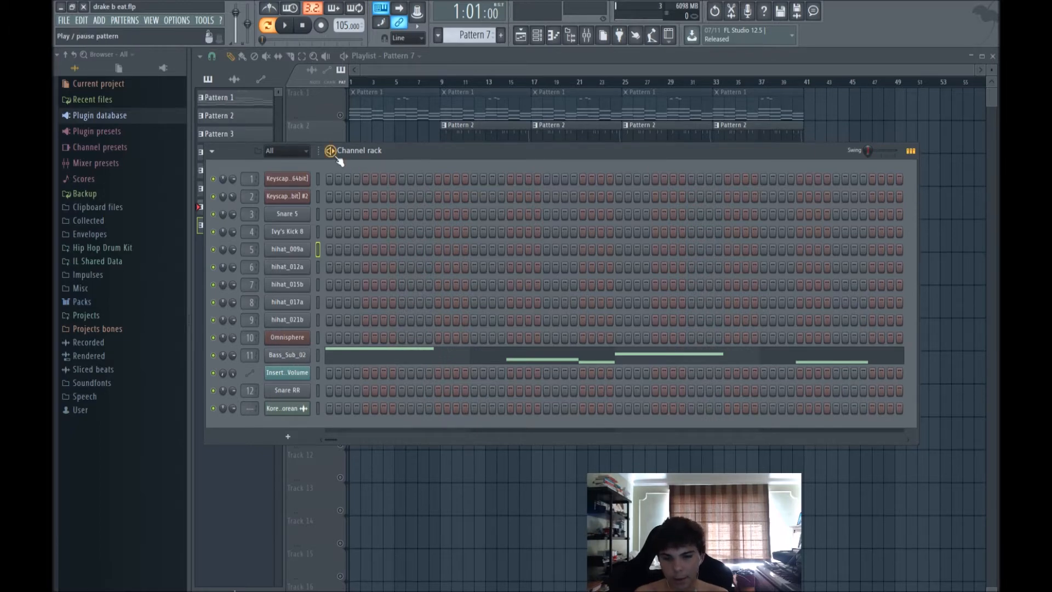
View the Bass_Sub_02 sub bass notes, then play the full arrangement from bar 17.
left_click(286, 356)
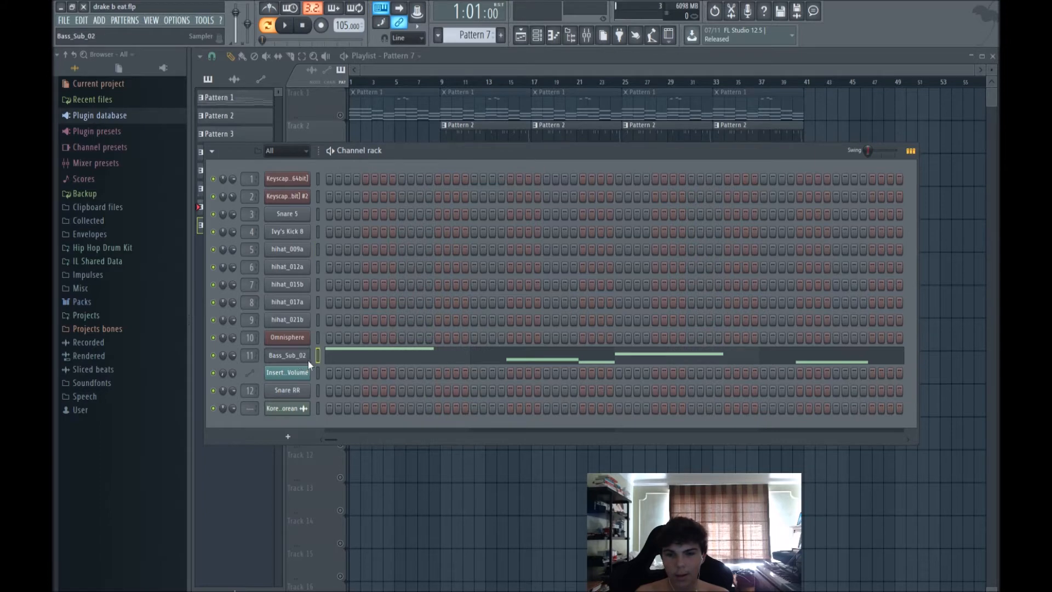
double_click(286, 355)
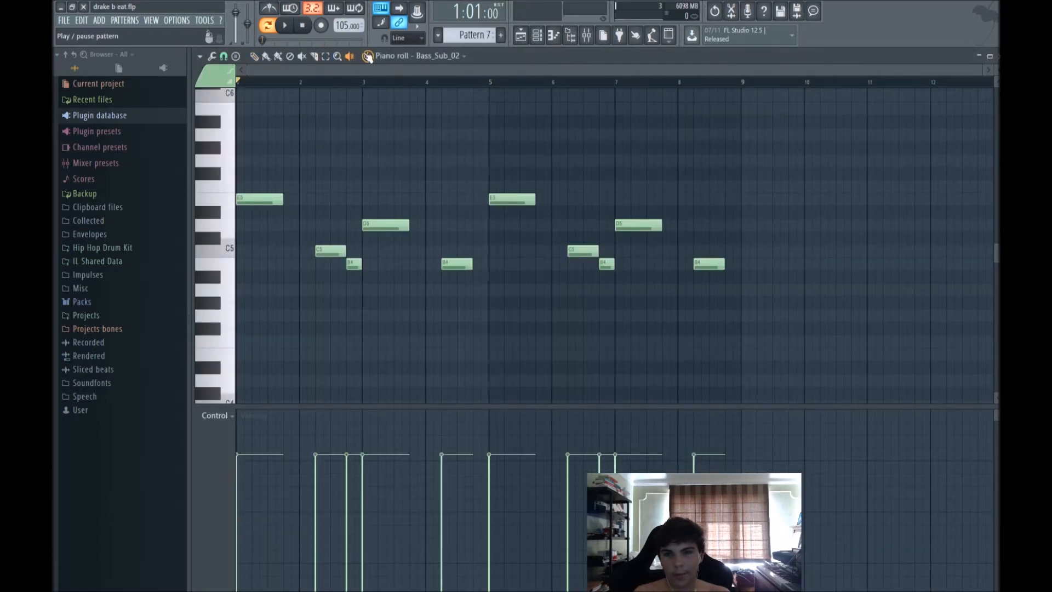
left_click(285, 26)
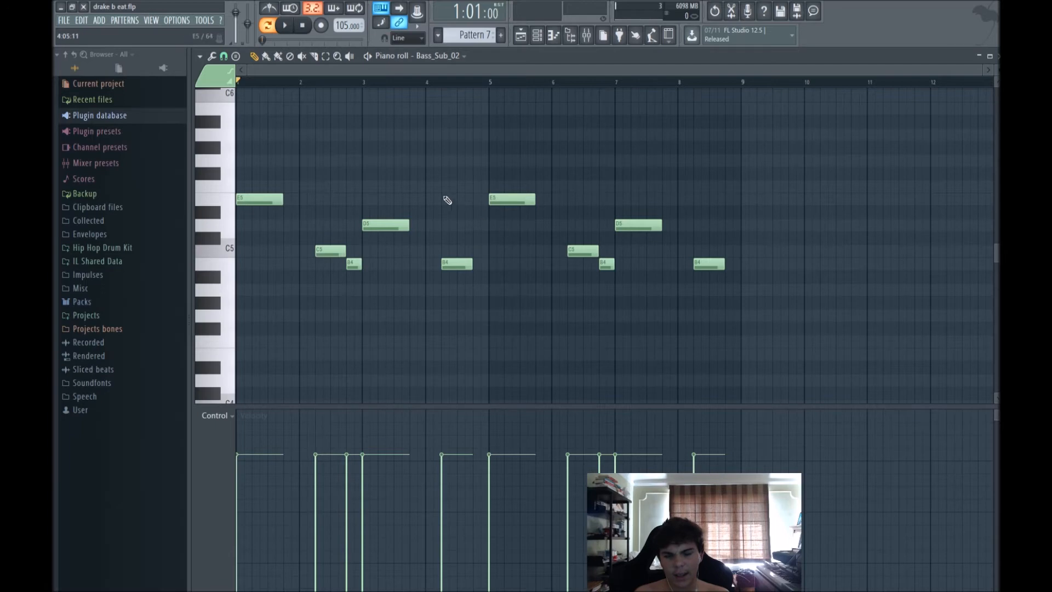
mouse_move(355, 205)
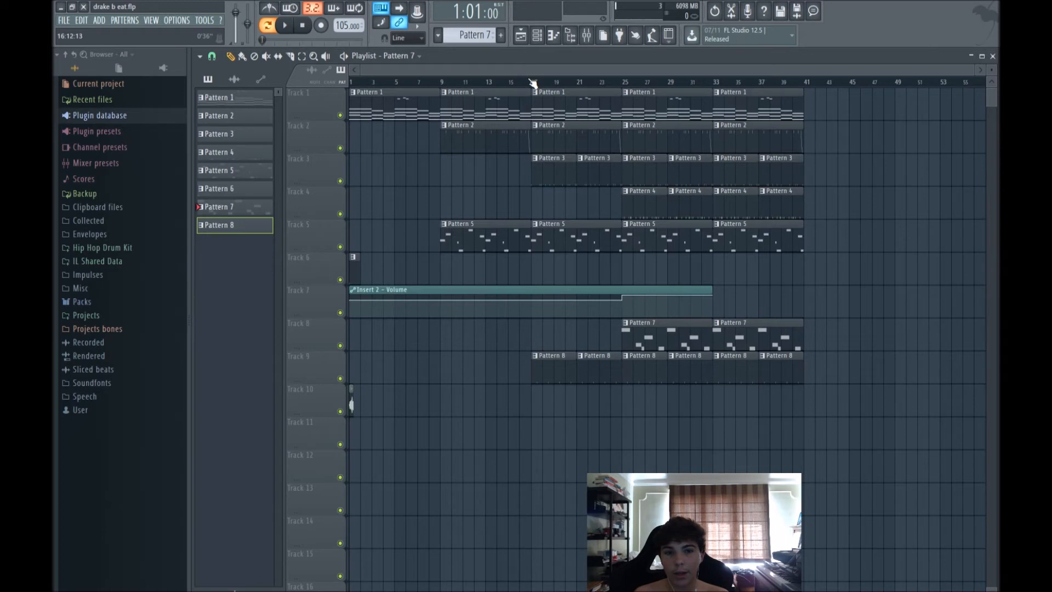
left_click(285, 26)
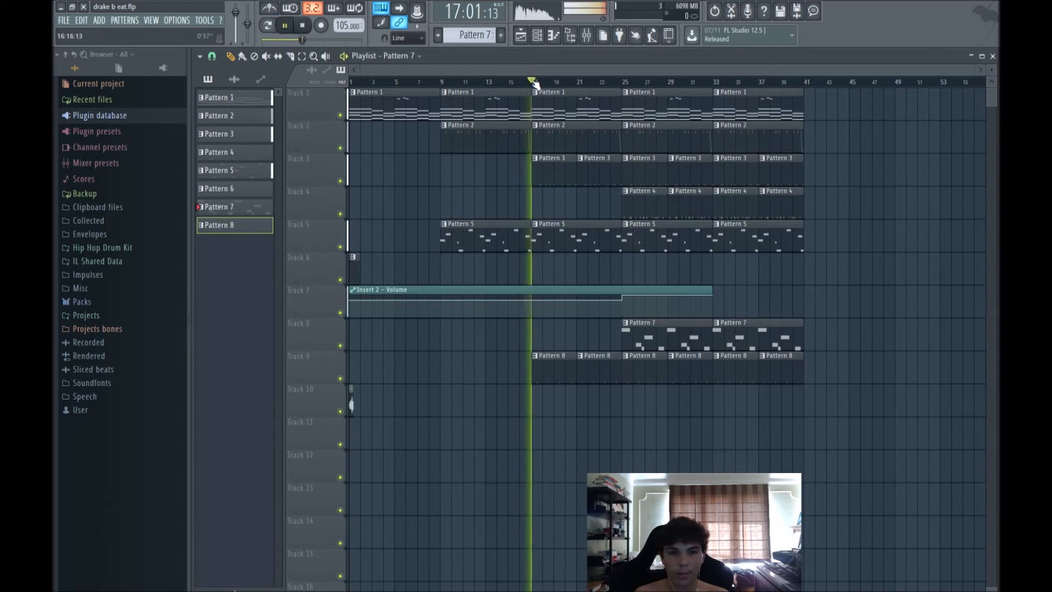